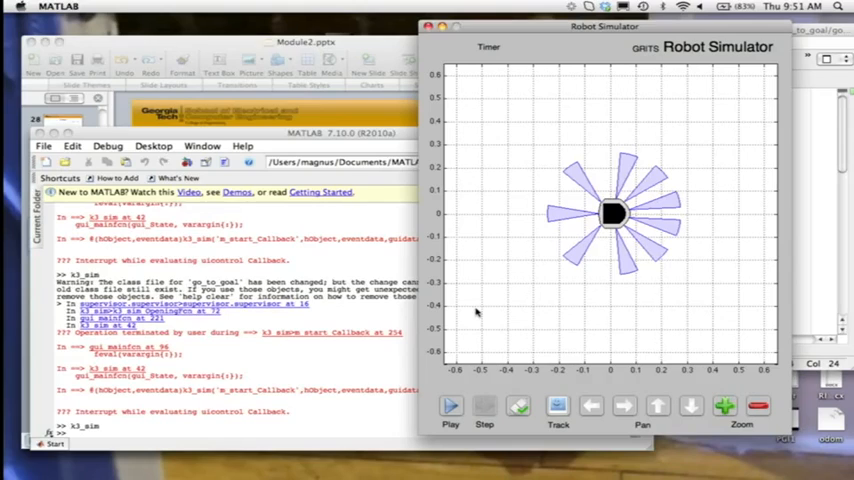
mouse_move(465, 86)
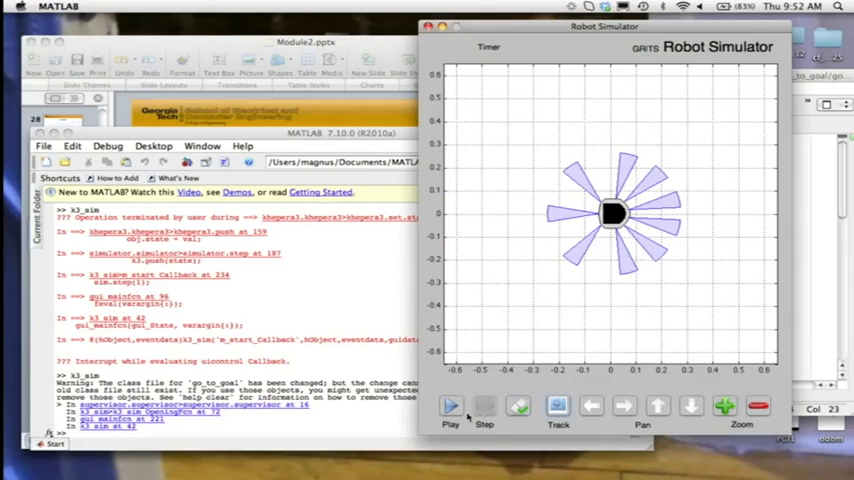
Start a new GRITS simulation run so the heading plot rises toward the dashed red target
left_click(450, 408)
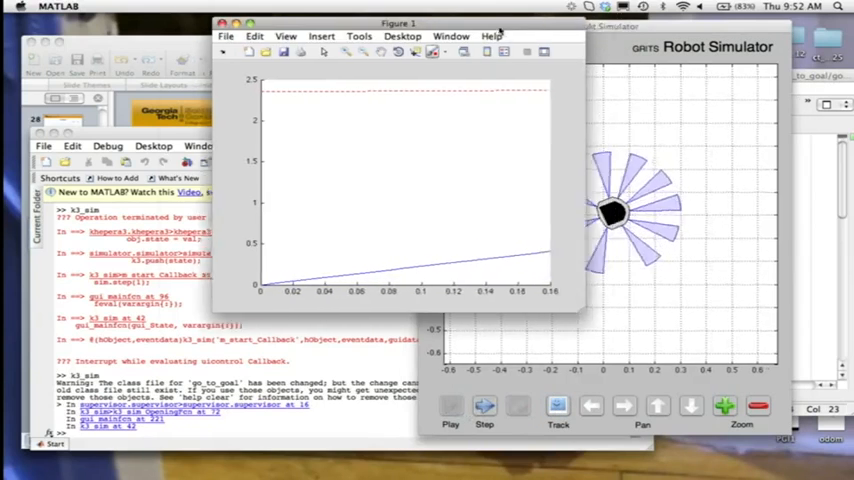